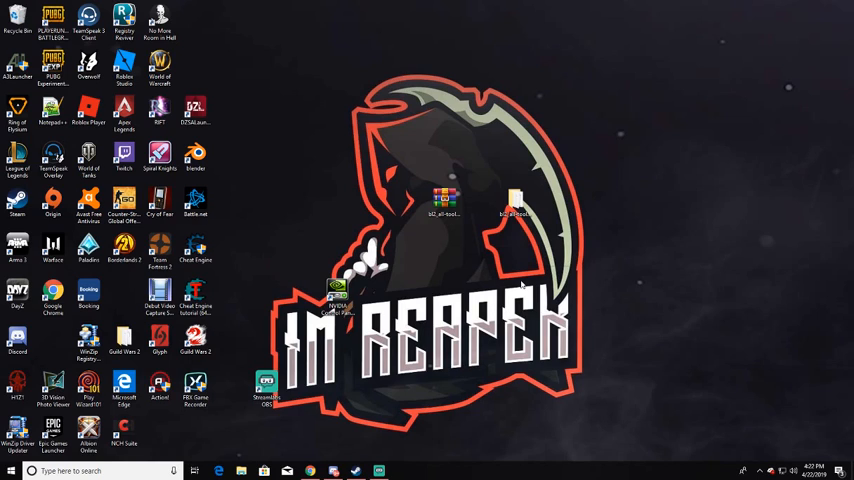
{"action": "mouse_move", "coordinate": [496, 264]}
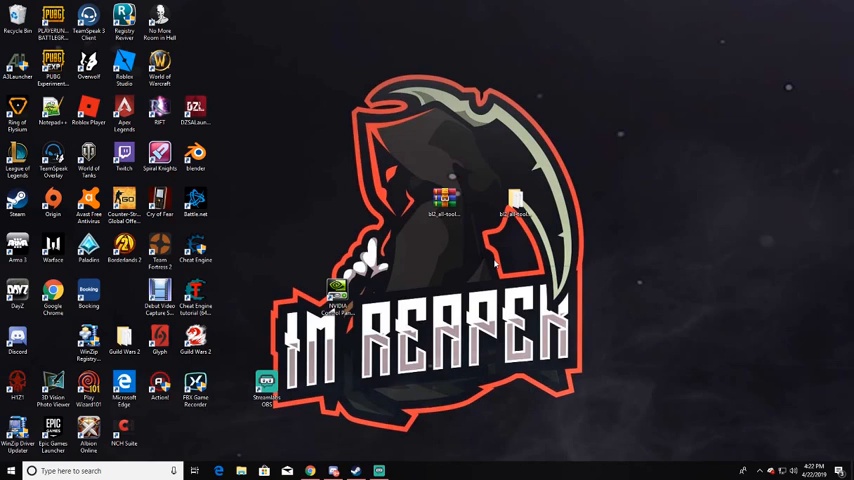
{"action": "mouse_move", "coordinate": [492, 260]}
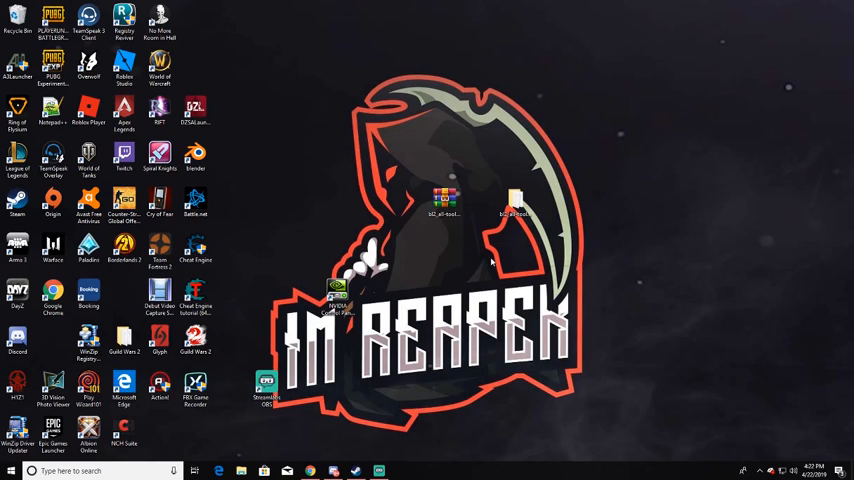
{"action": "mouse_move", "coordinate": [482, 258]}
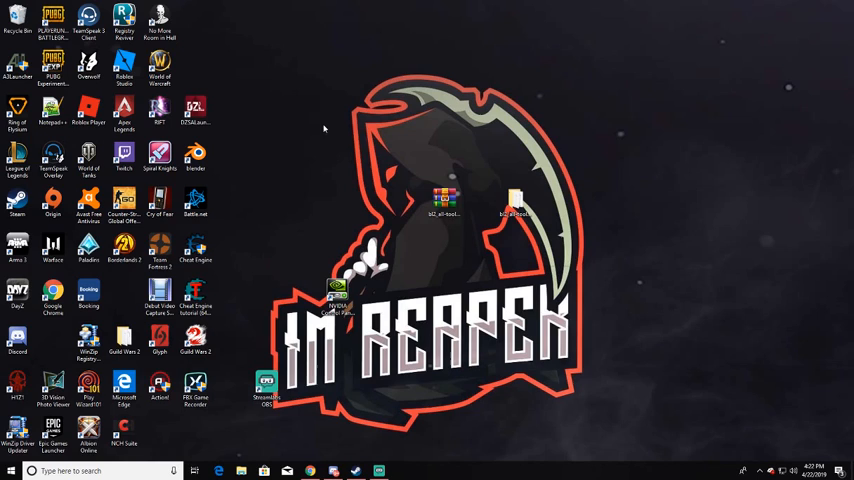
Reach the Borderlands 2 Save Editor post on Rick's Game Stuff blog and its GitHub download link
{"action": "left_click", "coordinate": [444, 204]}
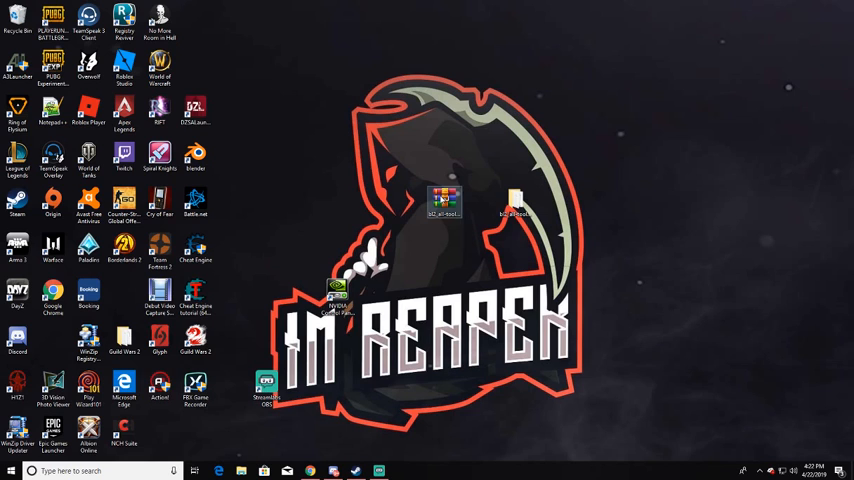
{"action": "left_click", "coordinate": [444, 204]}
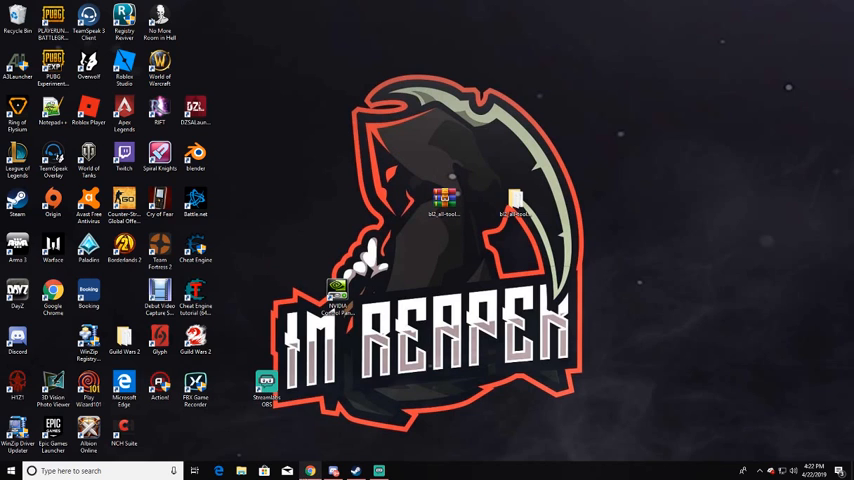
{"action": "left_click", "coordinate": [308, 470]}
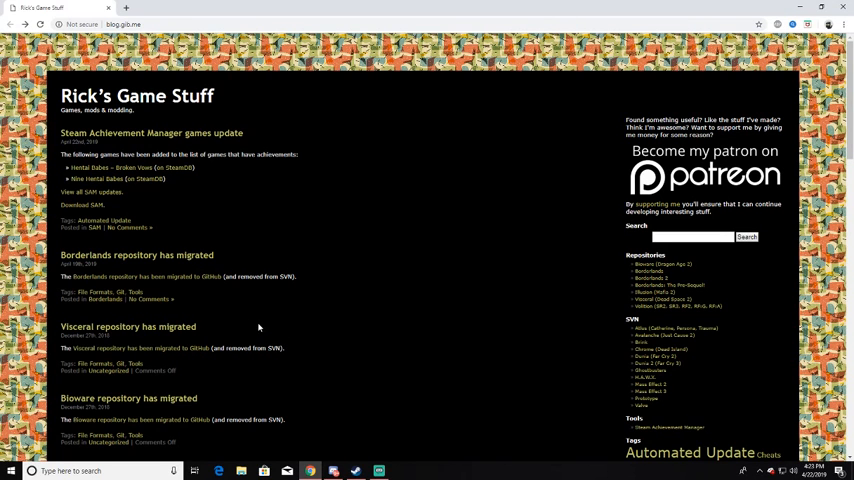
{"action": "scroll", "scroll_direction": "down", "scroll_amount": 3}
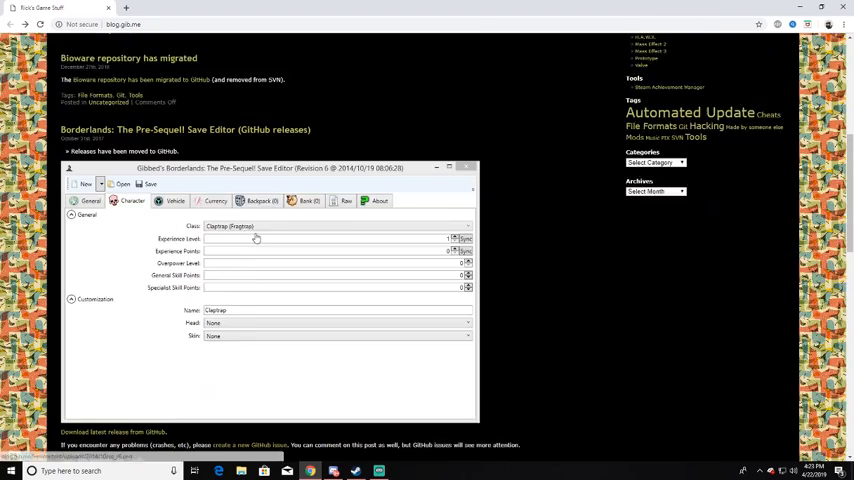
{"action": "scroll", "scroll_direction": "down", "scroll_amount": 3}
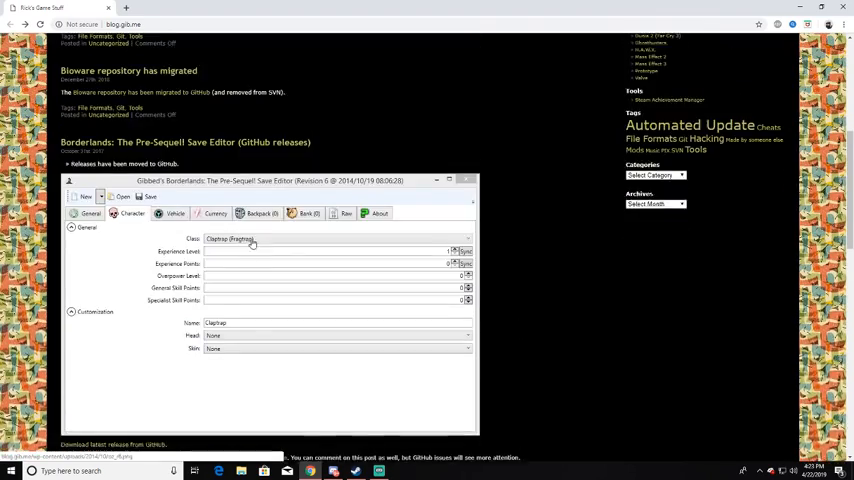
{"action": "scroll", "scroll_direction": "up", "scroll_amount": 3}
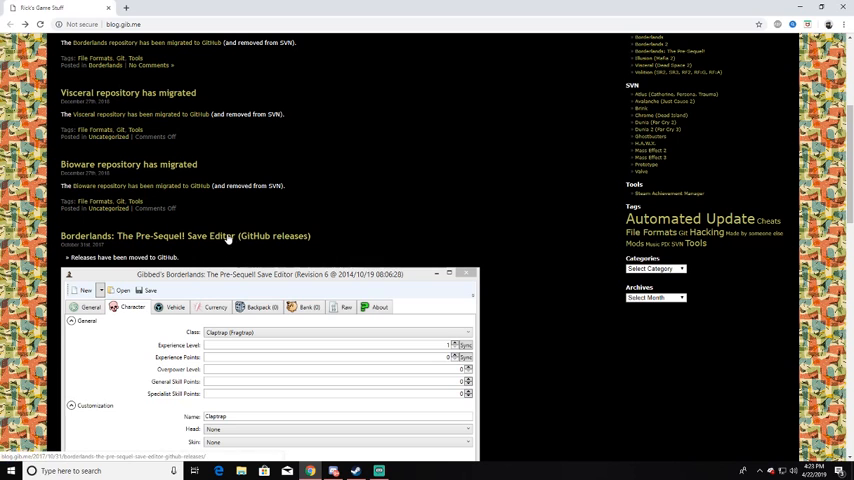
{"action": "scroll", "scroll_direction": "down", "scroll_amount": 3}
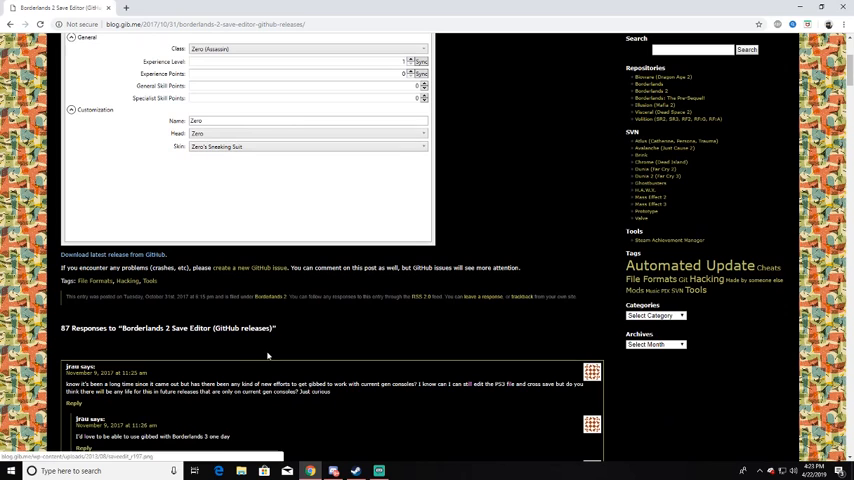
{"action": "scroll", "scroll_direction": "down", "scroll_amount": 3}
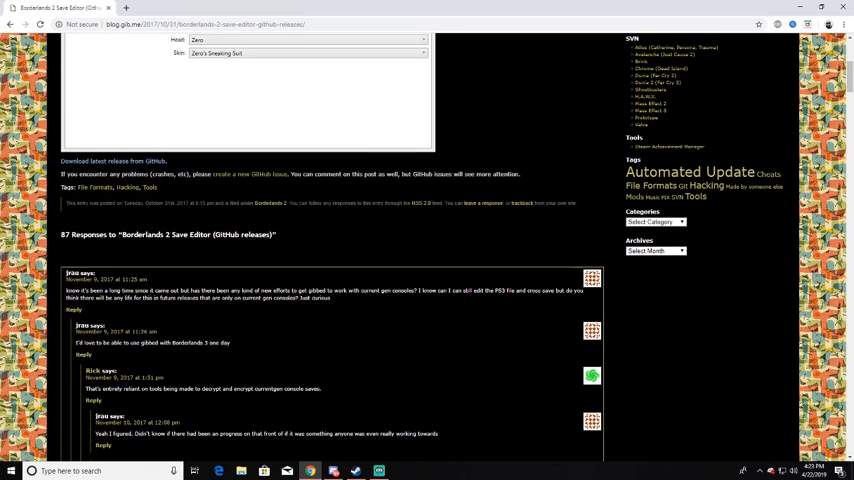
{"action": "mouse_move", "coordinate": [112, 160]}
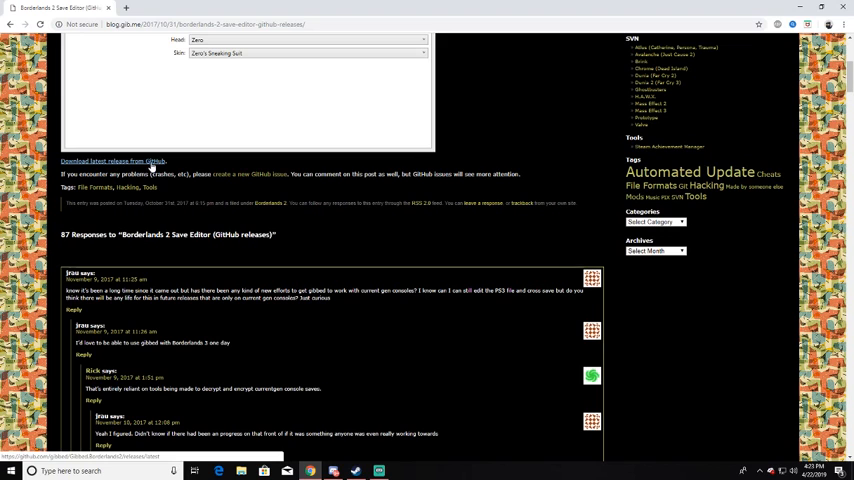
{"action": "left_click", "coordinate": [112, 160]}
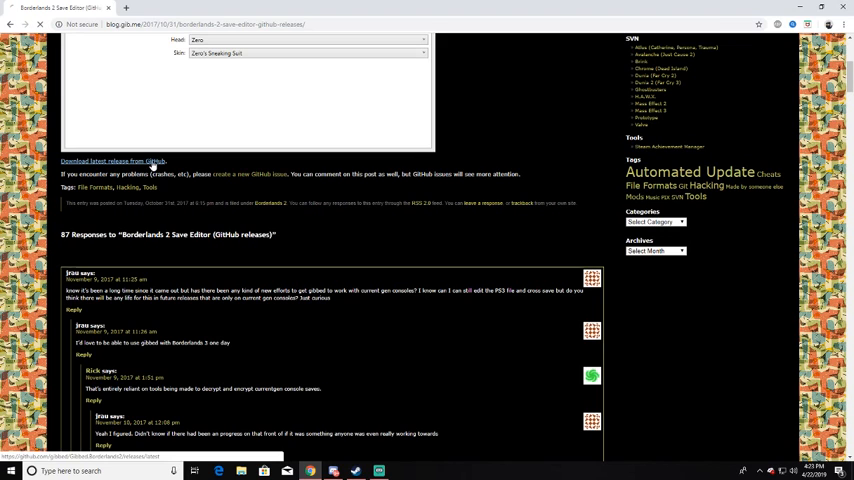
Go to the save editor's latest 1.0.5 release on GitHub with its downloadable assets
{"action": "left_click", "coordinate": [112, 160]}
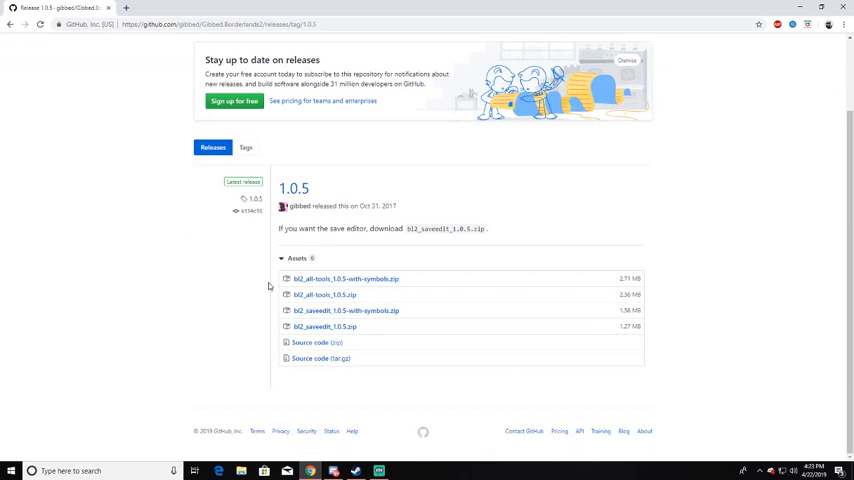
{"action": "mouse_move", "coordinate": [344, 280]}
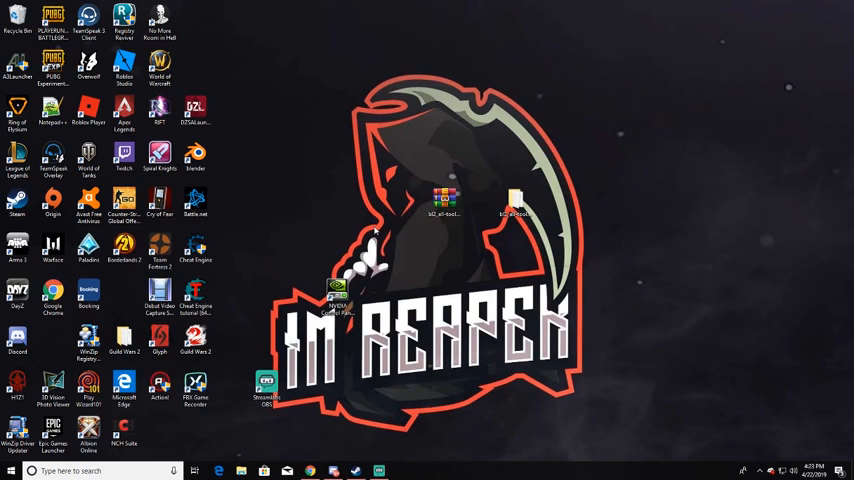
Browse the tools archive's bin folder in WinRAR and extract its contents to the desktop
{"action": "right_click", "coordinate": [444, 204]}
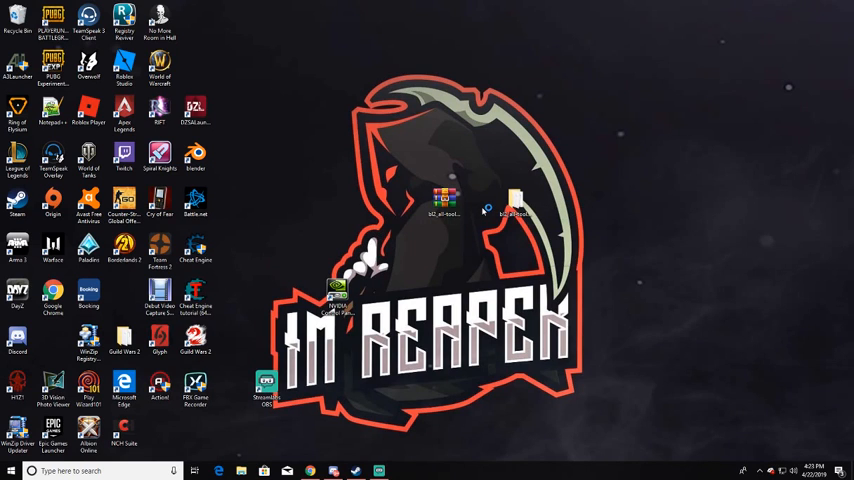
{"action": "double_click", "coordinate": [444, 200]}
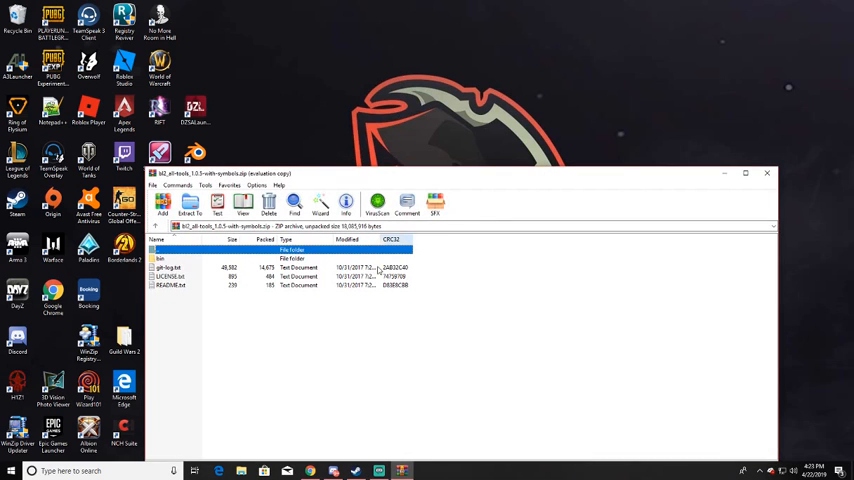
{"action": "left_click", "coordinate": [170, 258]}
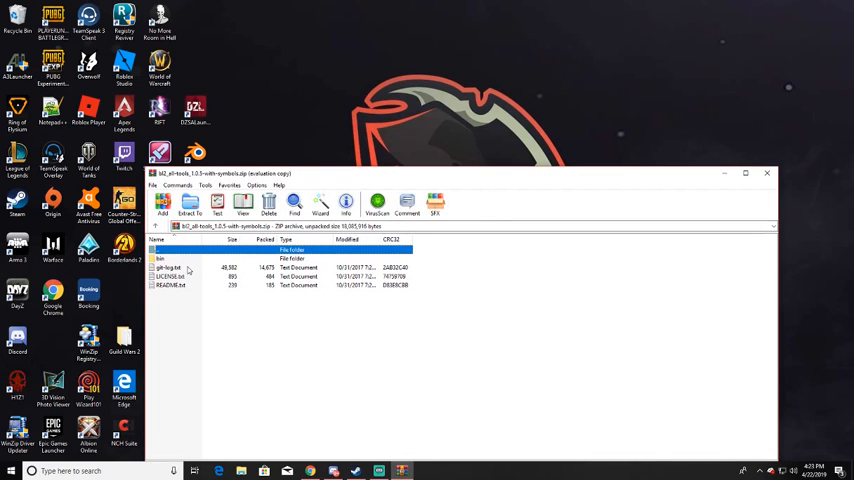
{"action": "left_click", "coordinate": [170, 258]}
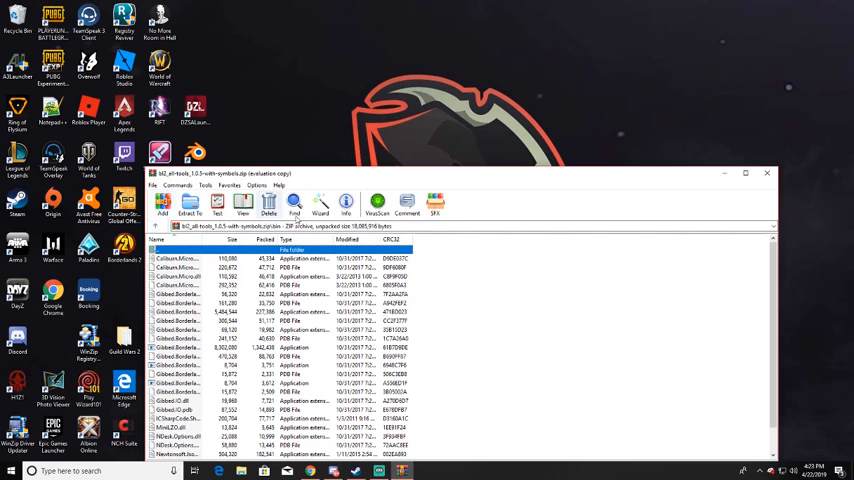
{"action": "left_click", "coordinate": [766, 172]}
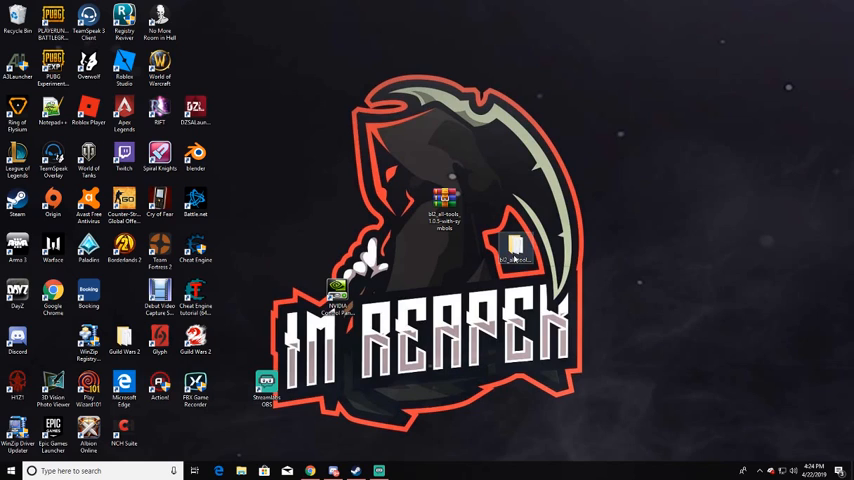
{"action": "mouse_move", "coordinate": [512, 248]}
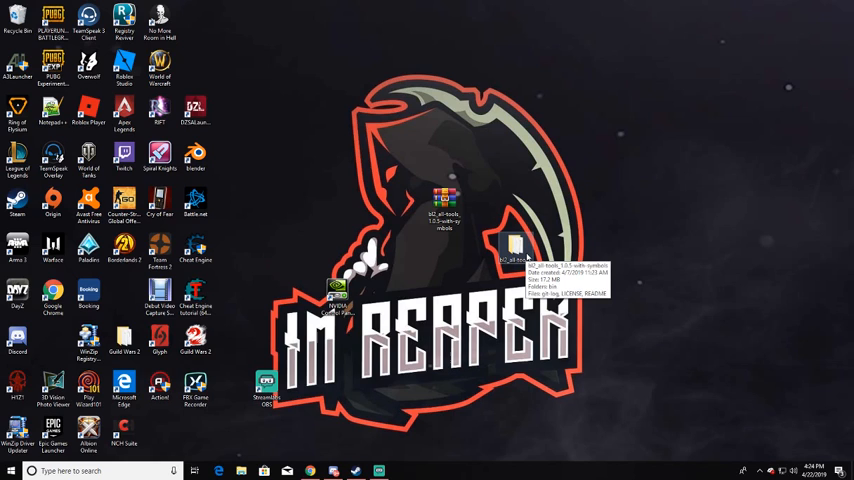
Open the extracted save editor tools folder from the desktop
{"action": "right_click", "coordinate": [516, 250]}
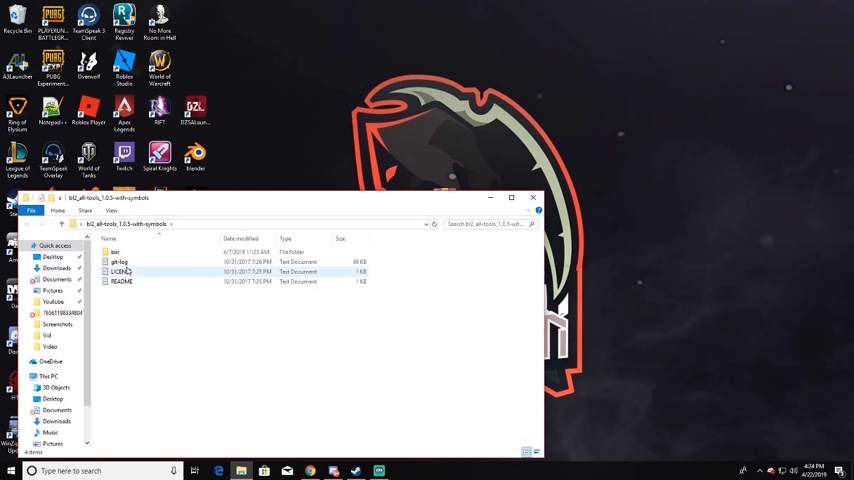
Enter the tools' bin folder holding Gibbed.Borderlands2.SaveEdit.exe
{"action": "double_click", "coordinate": [114, 252]}
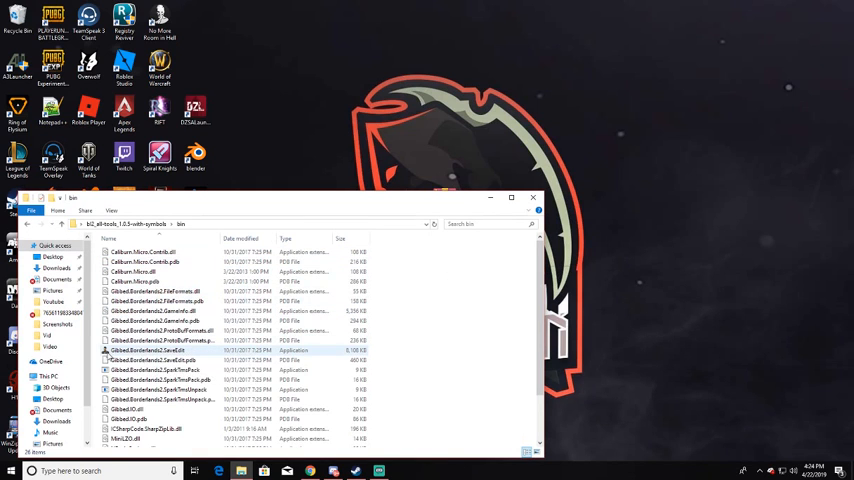
{"action": "mouse_move", "coordinate": [150, 352]}
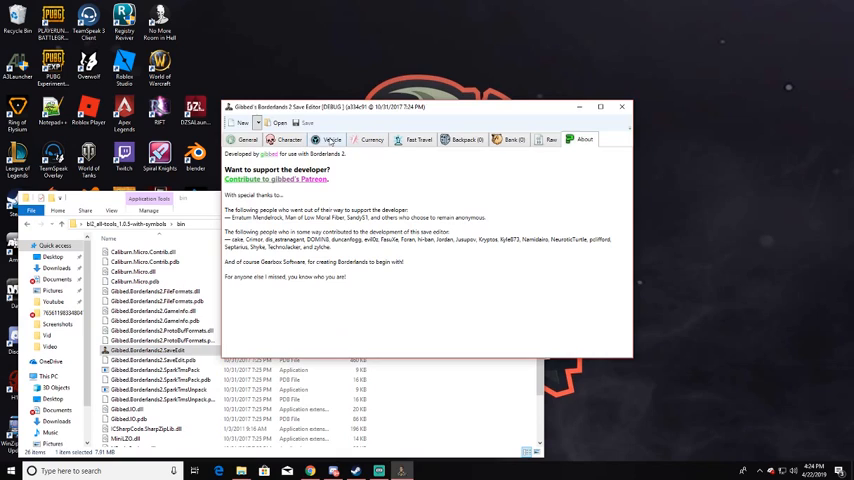
{"action": "mouse_move", "coordinate": [280, 122]}
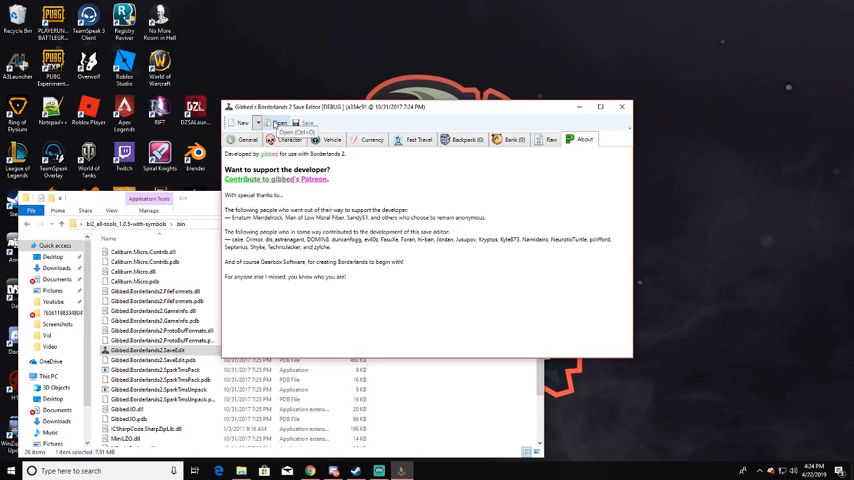
{"action": "mouse_move", "coordinate": [310, 160]}
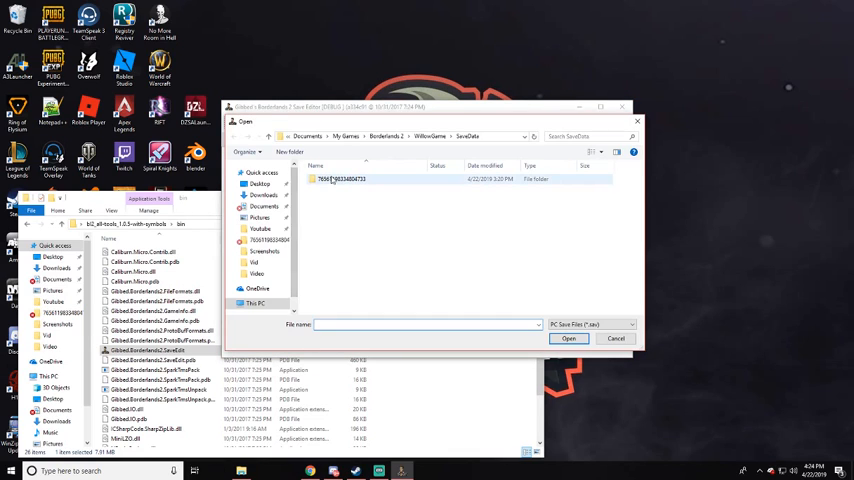
Load a .sav file from the Steam ID folder under the Borderlands 2 SaveData directory
{"action": "double_click", "coordinate": [340, 180]}
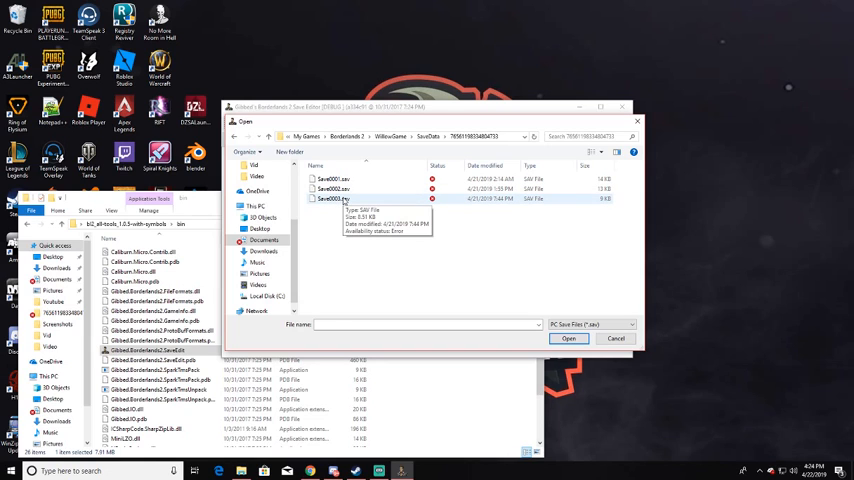
{"action": "left_click", "coordinate": [616, 338]}
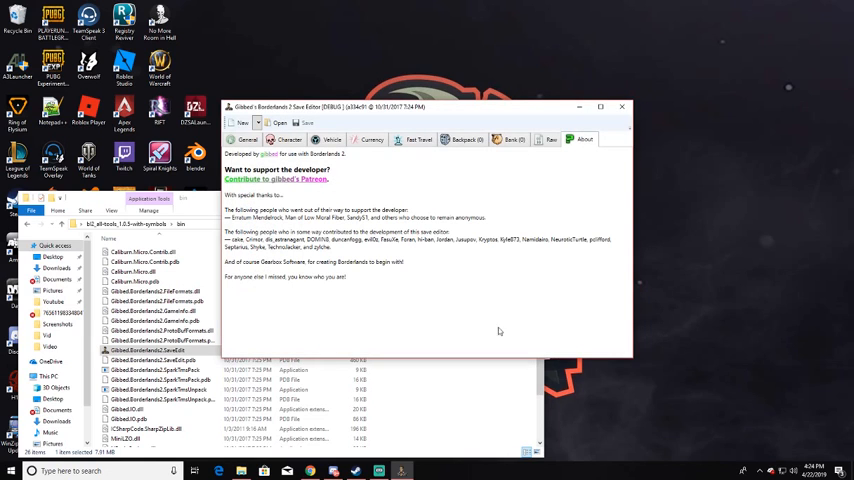
Review the save's General and Character details and raise the character's experience level
{"action": "left_click", "coordinate": [240, 140]}
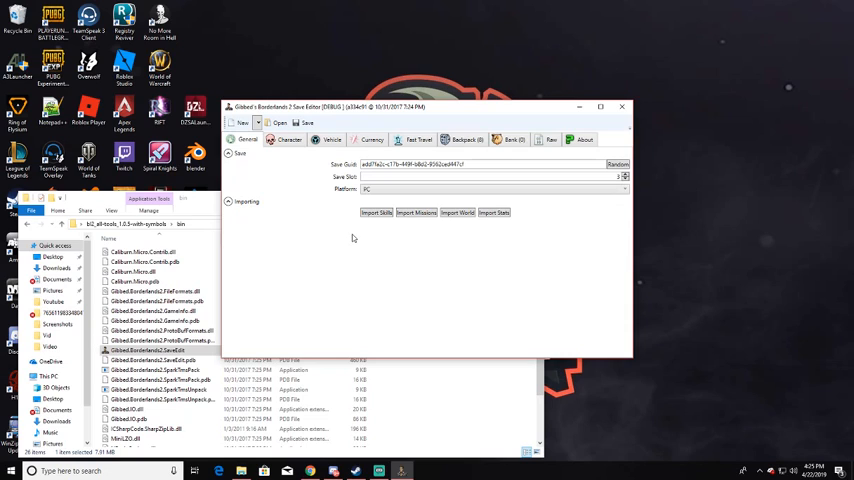
{"action": "left_click", "coordinate": [288, 140]}
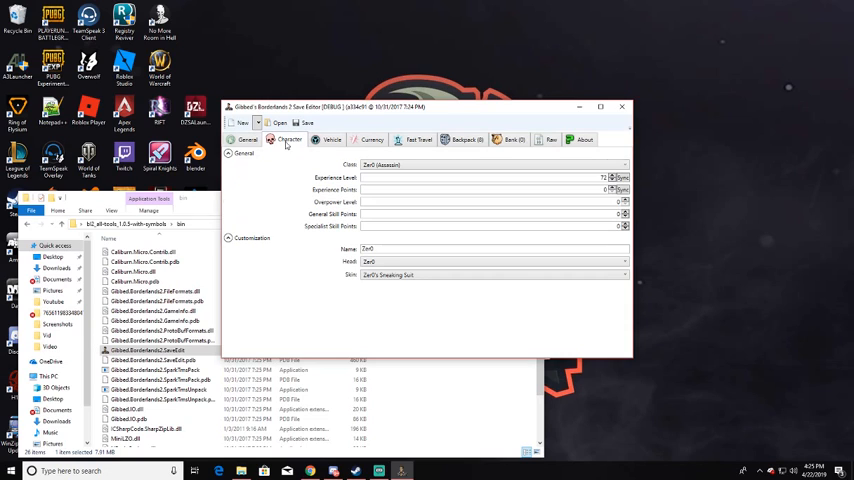
{"action": "left_click", "coordinate": [490, 164]}
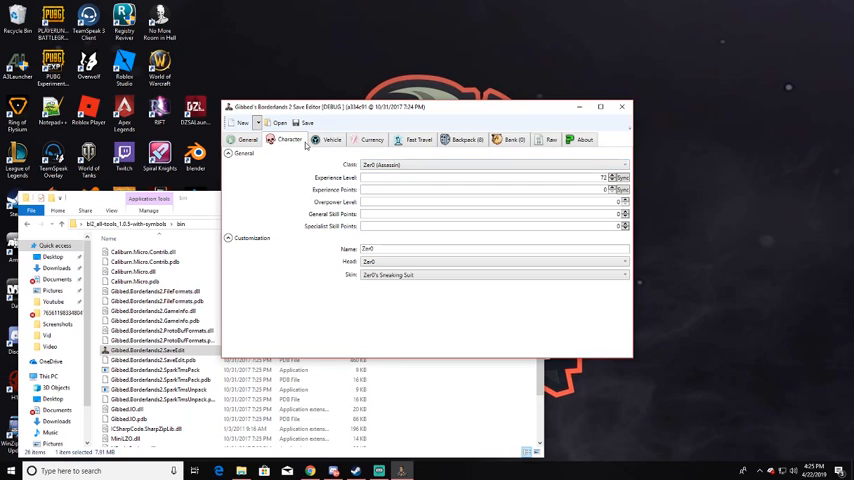
{"action": "left_click", "coordinate": [248, 140]}
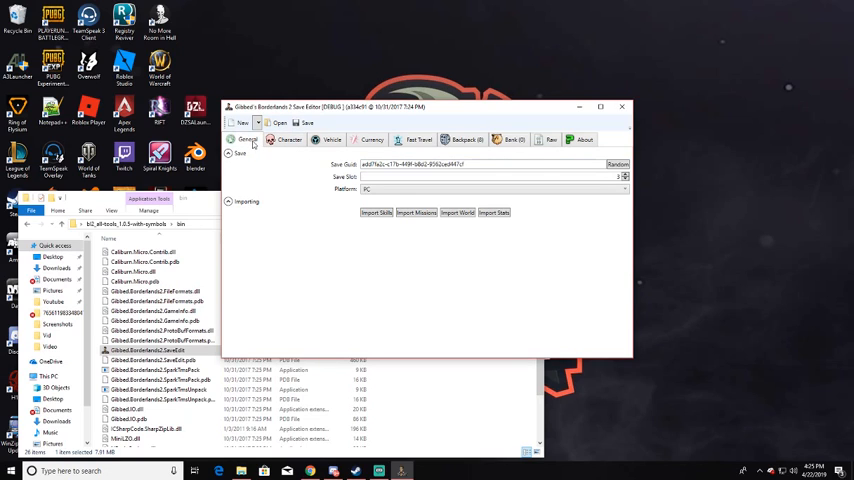
{"action": "left_click", "coordinate": [288, 140]}
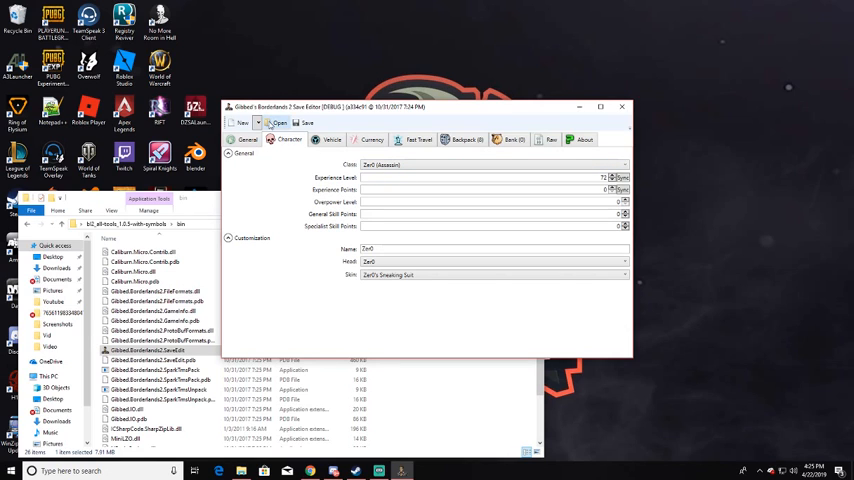
{"action": "left_click", "coordinate": [278, 122]}
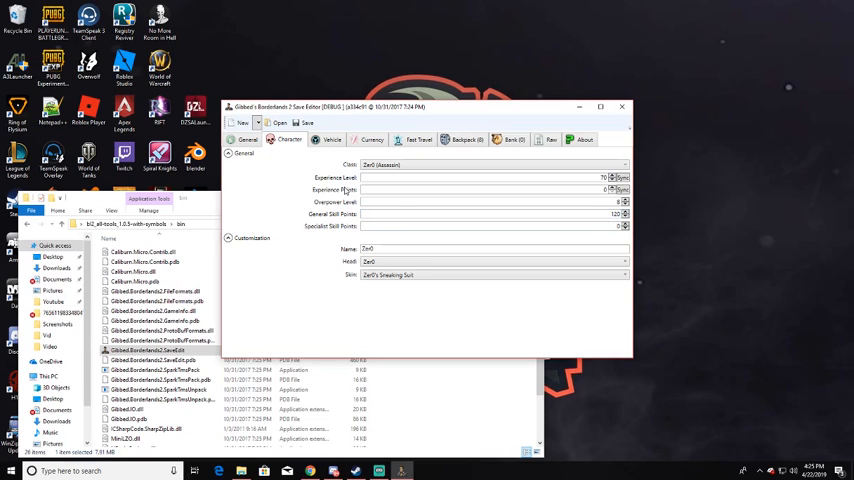
{"action": "left_click", "coordinate": [332, 140]}
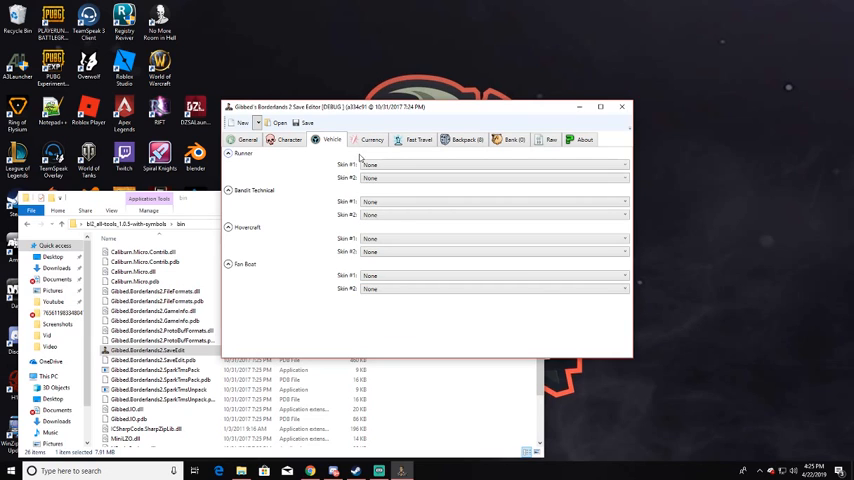
Set the character's credits to 99999999 in the Currency page
{"action": "left_click", "coordinate": [372, 140]}
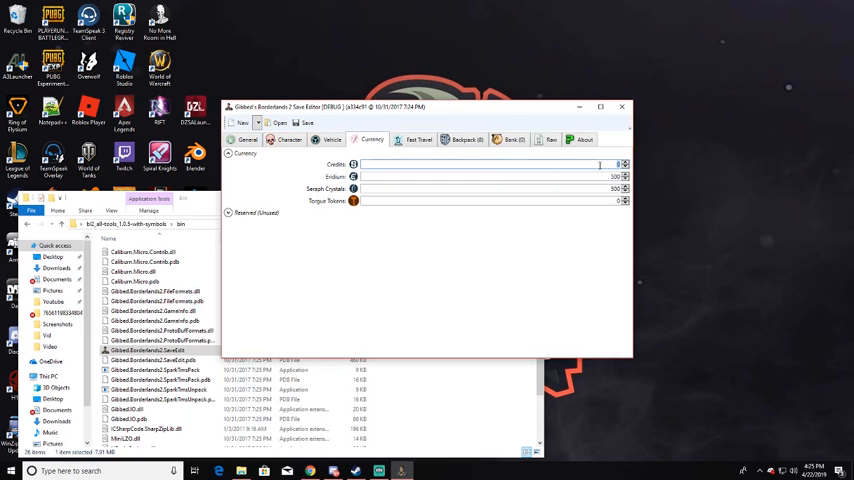
{"action": "type", "text": "999999999"}
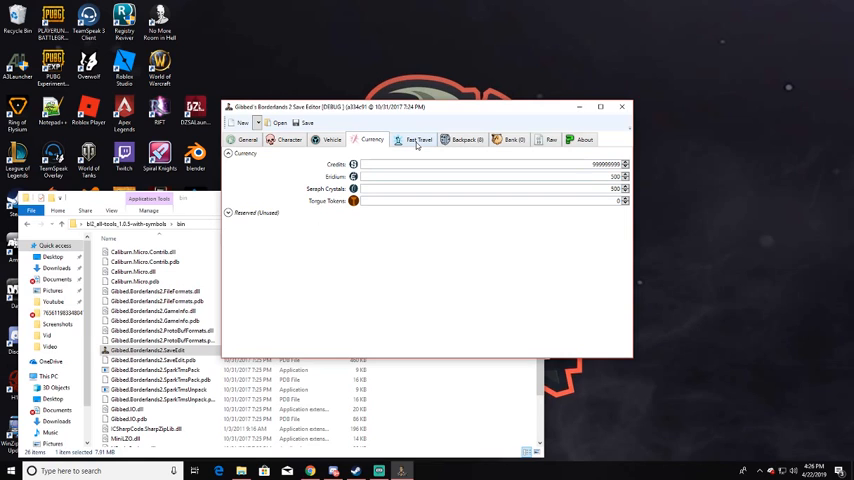
{"action": "left_click", "coordinate": [416, 140]}
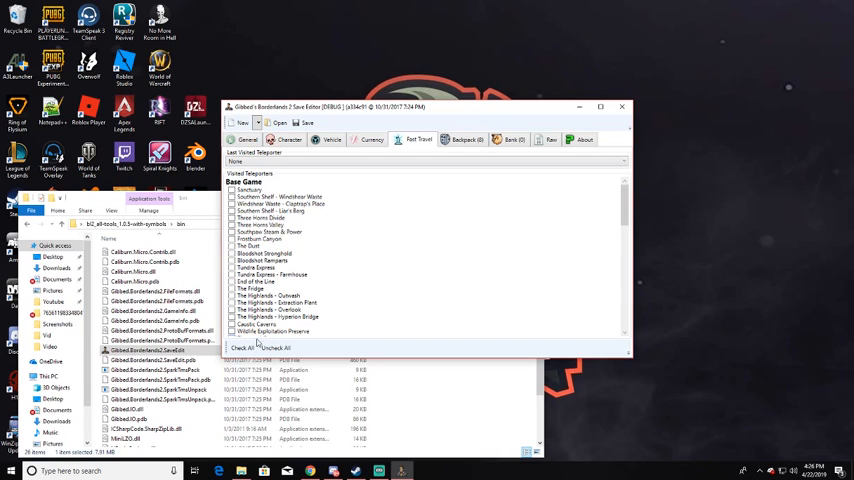
Check all fast-travel stations as unlocked and move to the backpack inventory
{"action": "left_click", "coordinate": [240, 348]}
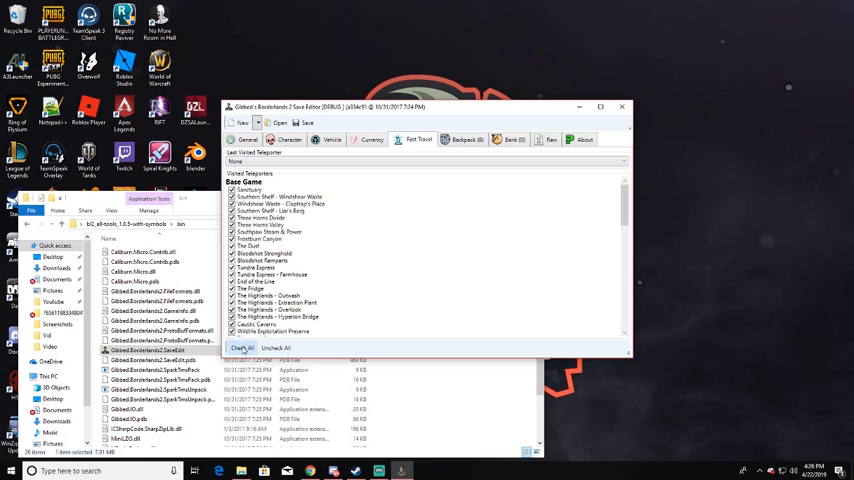
{"action": "left_click", "coordinate": [466, 140]}
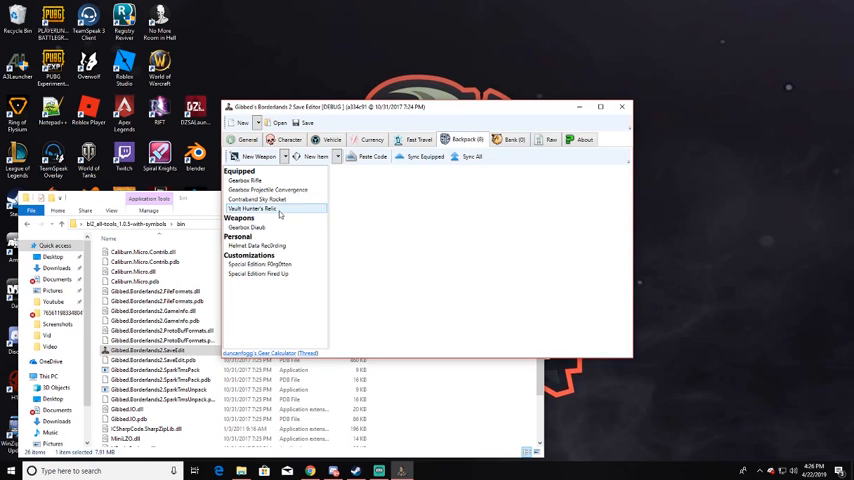
{"action": "left_click", "coordinate": [416, 140]}
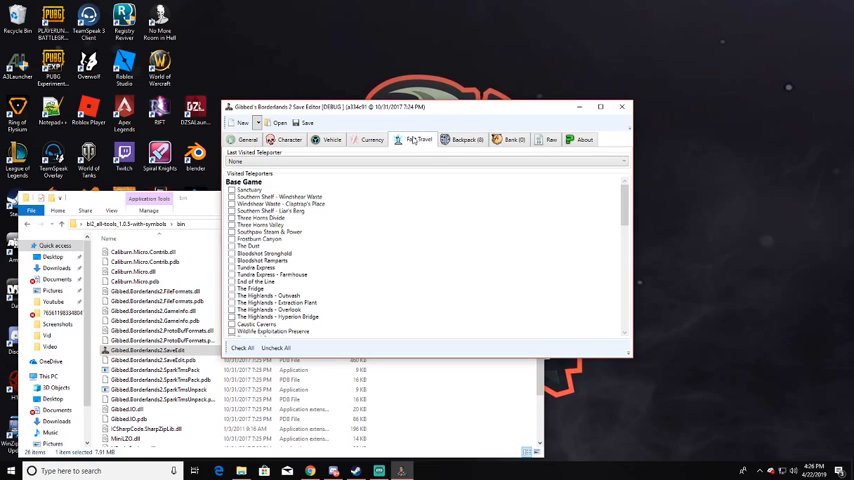
{"action": "left_click", "coordinate": [466, 140]}
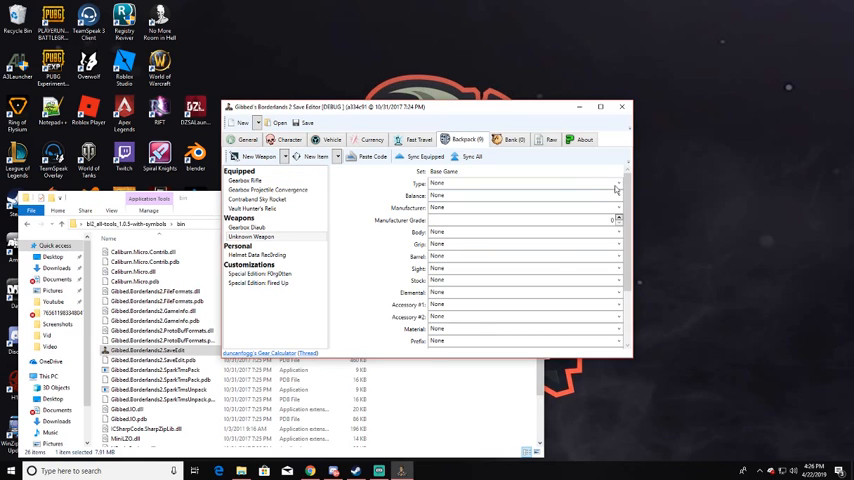
Make the new weapon a legendary sniper rifle with an elemental part at level 70
{"action": "left_click", "coordinate": [620, 184]}
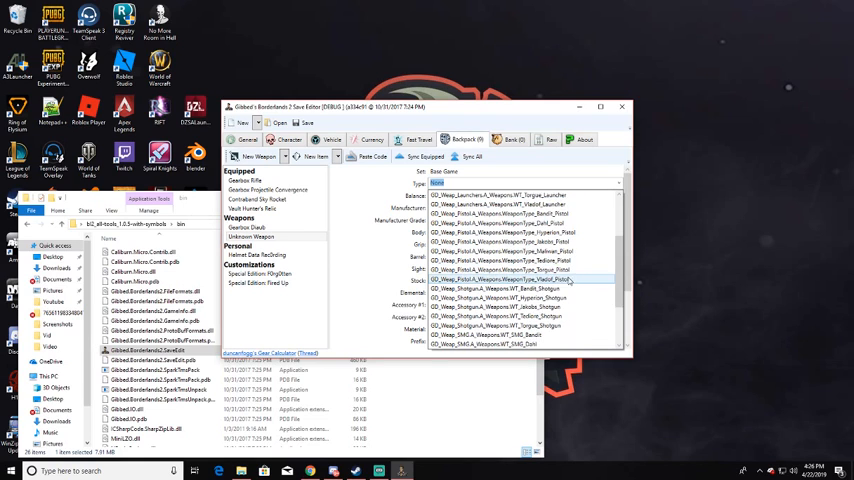
{"action": "scroll", "scroll_direction": "down", "scroll_amount": 3}
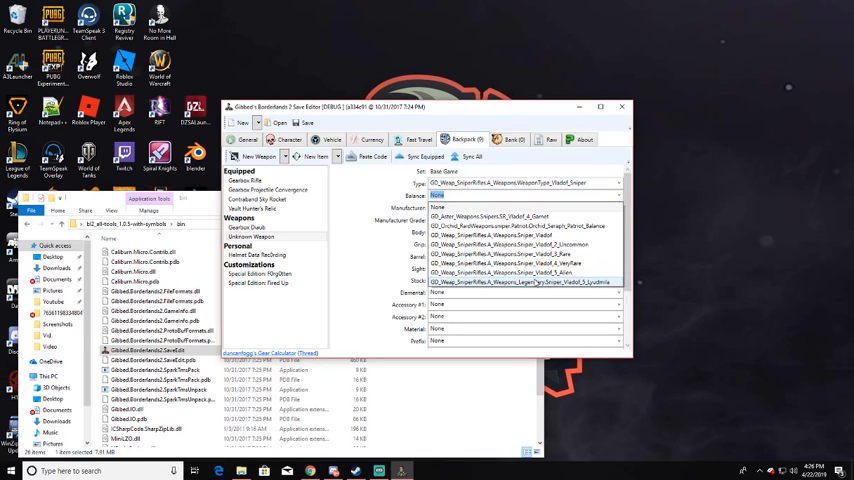
{"action": "left_click", "coordinate": [524, 280]}
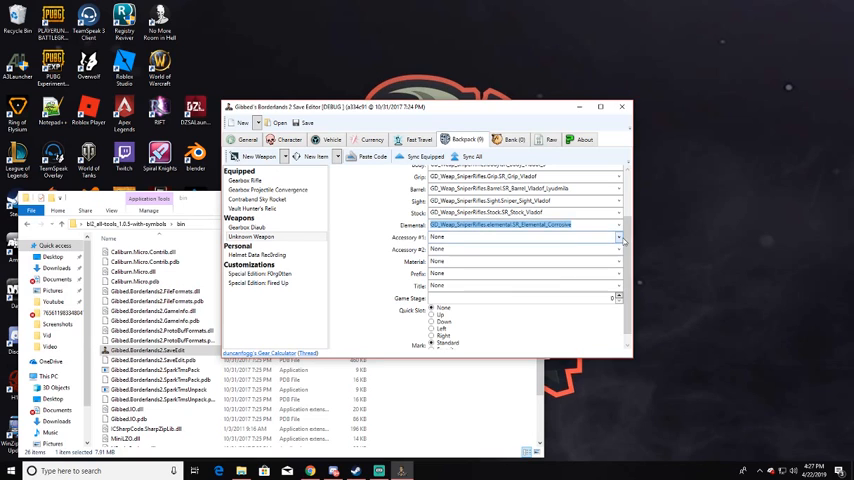
{"action": "left_click", "coordinate": [620, 238]}
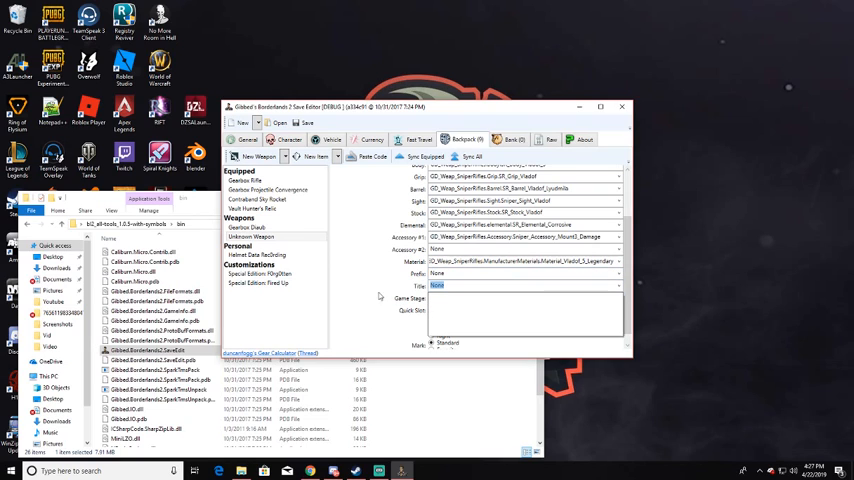
{"action": "left_click", "coordinate": [616, 300]}
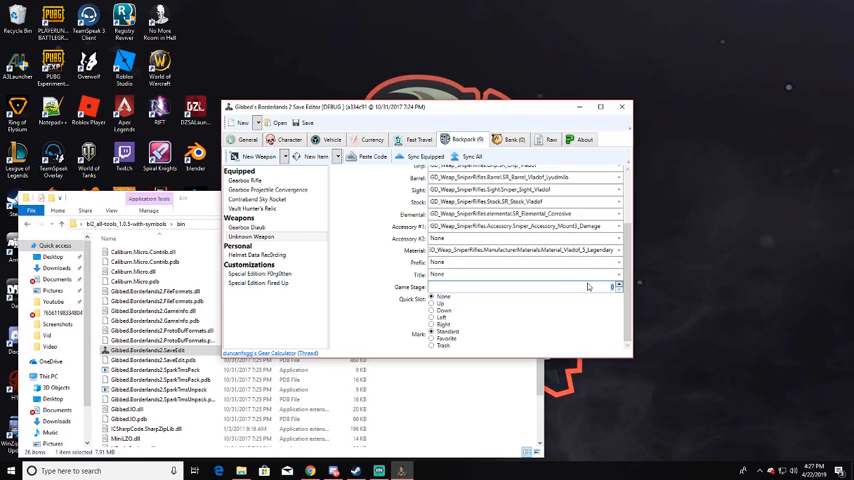
{"action": "type", "text": "70"}
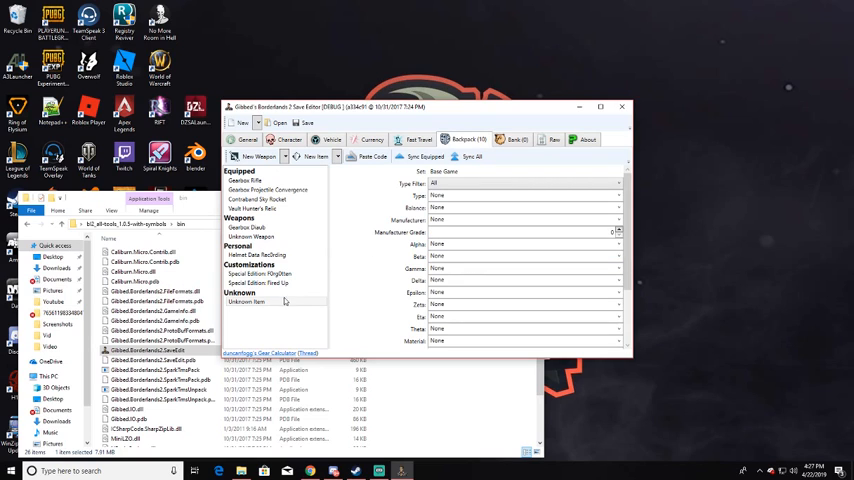
Delete the Unknown Item from the backpack, review the character and the new sniper rifle's parts, then start saving
{"action": "right_click", "coordinate": [248, 300]}
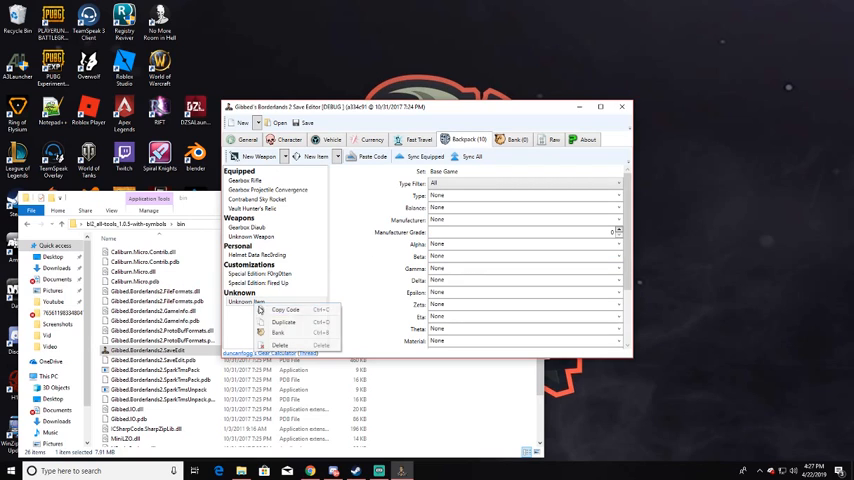
{"action": "left_click", "coordinate": [244, 180]}
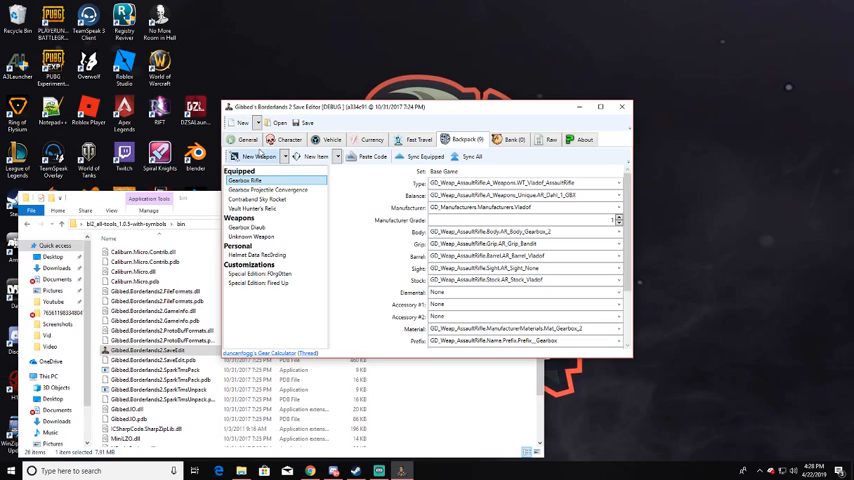
{"action": "left_click", "coordinate": [288, 140]}
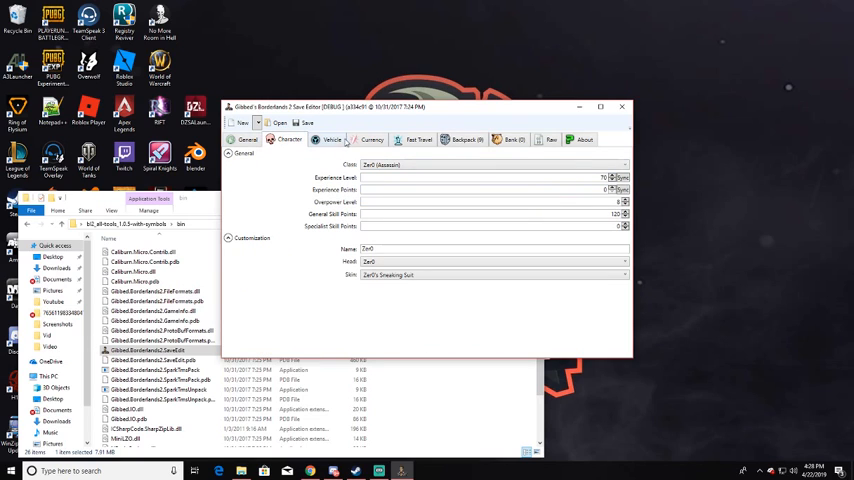
{"action": "left_click", "coordinate": [464, 140]}
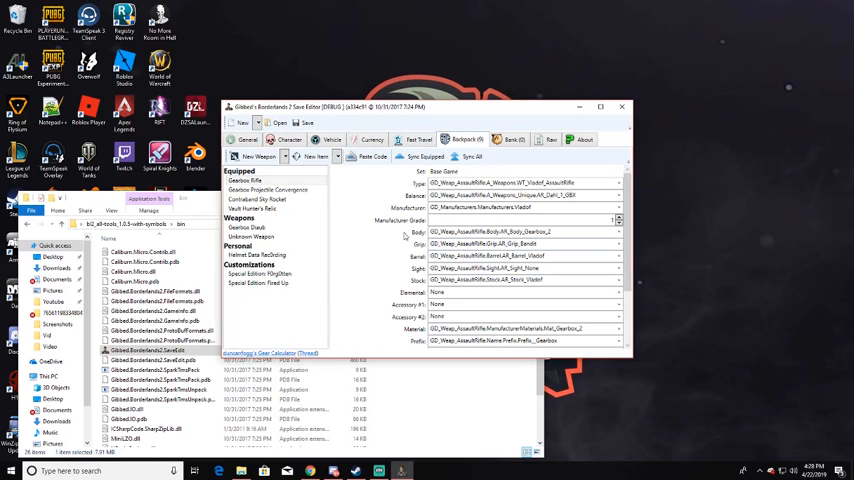
{"action": "left_click", "coordinate": [250, 236]}
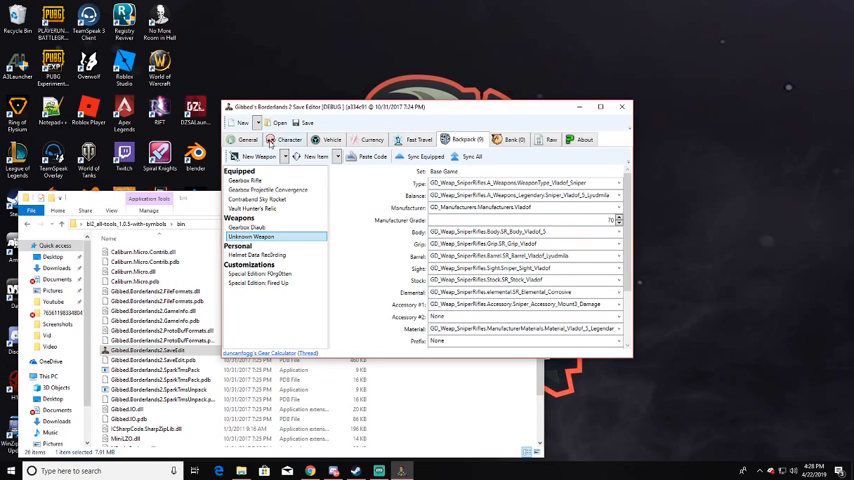
{"action": "left_click", "coordinate": [302, 122]}
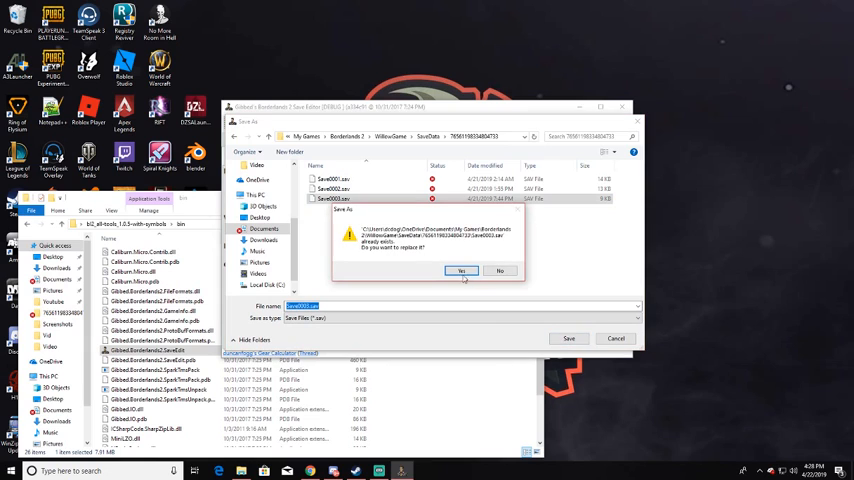
{"action": "mouse_move", "coordinate": [462, 280]}
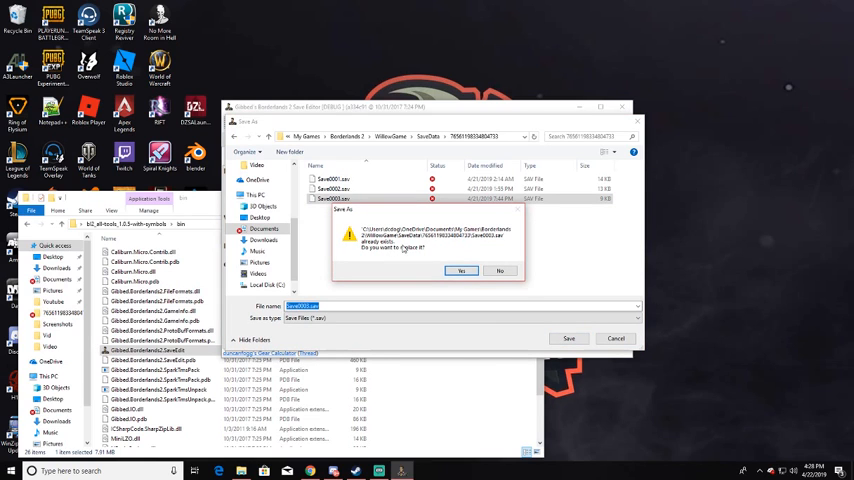
Confirm replacing the existing save file with the modded save
{"action": "left_click", "coordinate": [462, 270]}
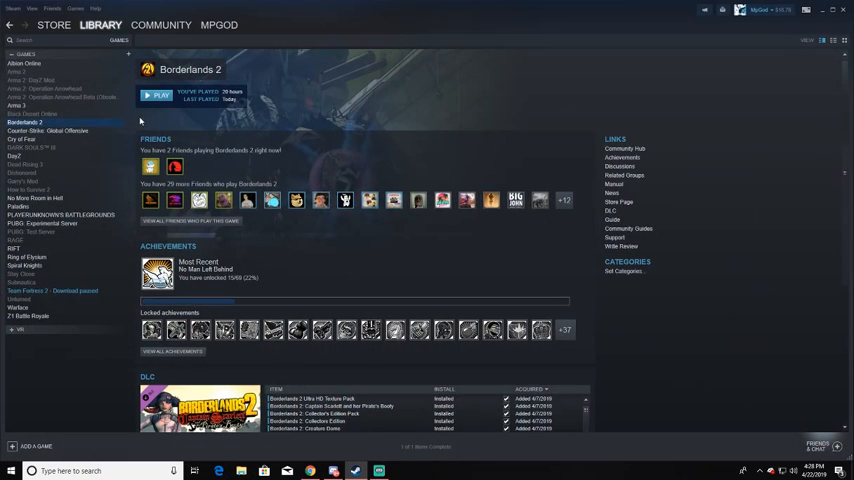
Start Borderlands 2 from the library page and through the game launcher
{"action": "left_click", "coordinate": [160, 94]}
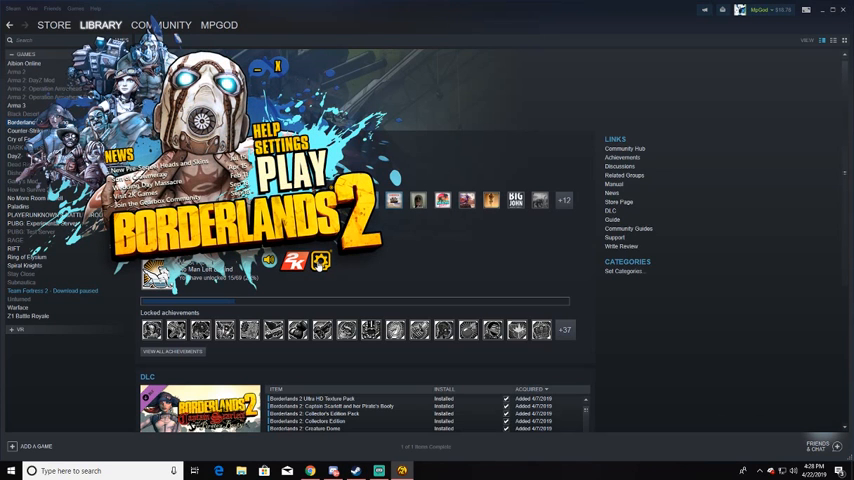
{"action": "left_click", "coordinate": [292, 164]}
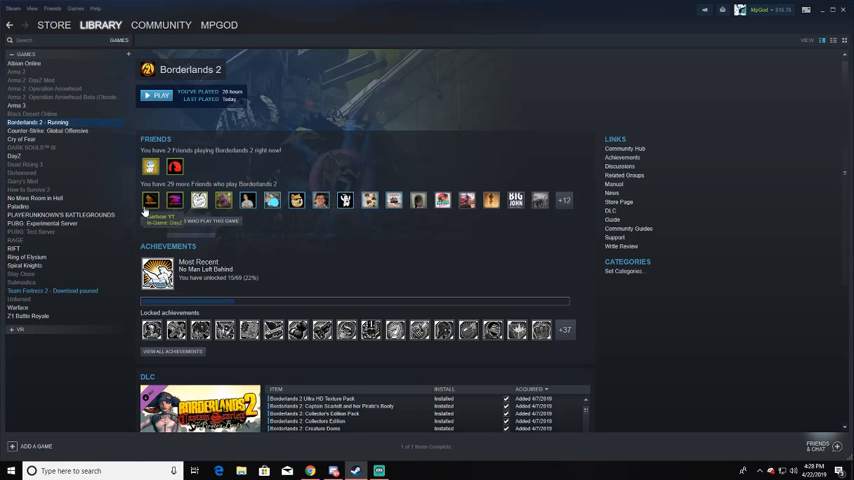
{"action": "left_click", "coordinate": [160, 94]}
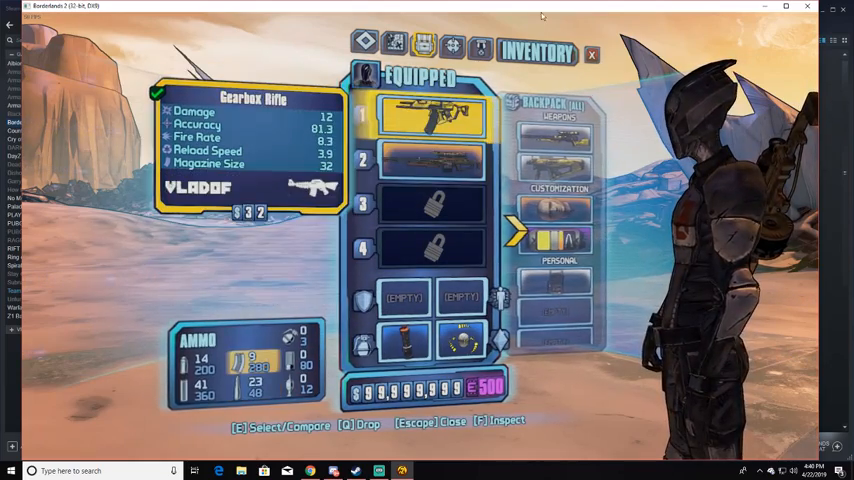
Switch to the Assassin skill trees and inspect the Kill Confirmed skill
{"action": "left_click", "coordinate": [452, 44]}
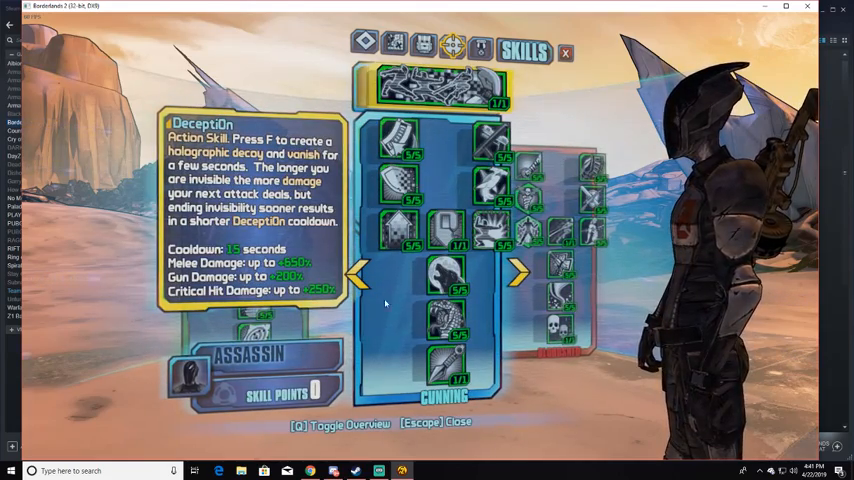
{"action": "left_click", "coordinate": [518, 272]}
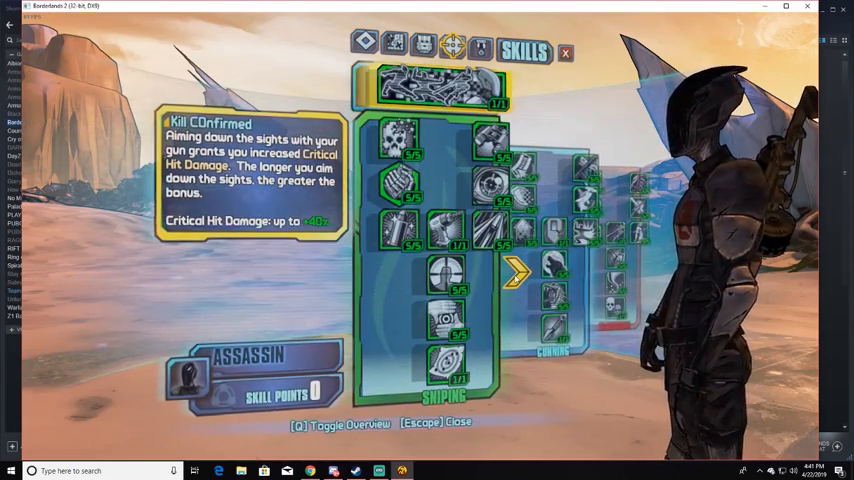